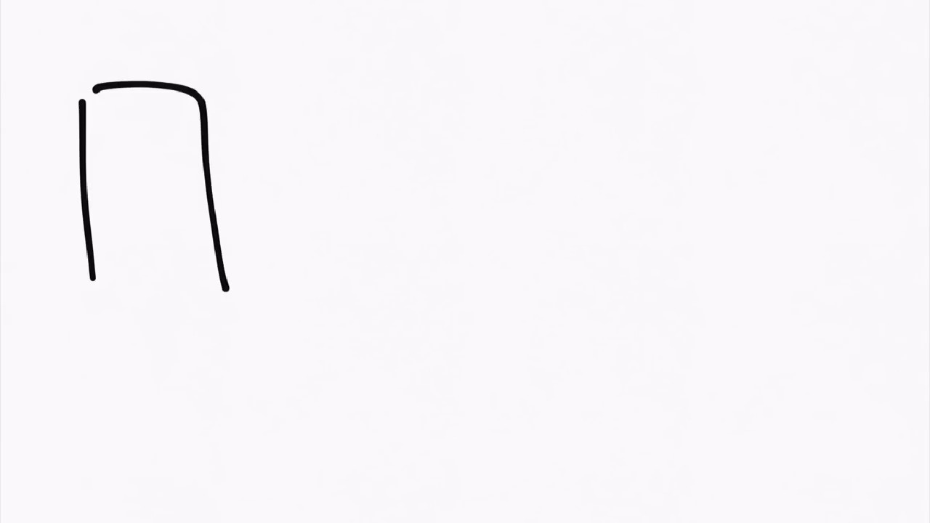
- Draw the CAR class box and list W, D and DN inside it
{"action": "left_click_drag", "start_coordinate": [91, 294], "coordinate": [229, 290]}
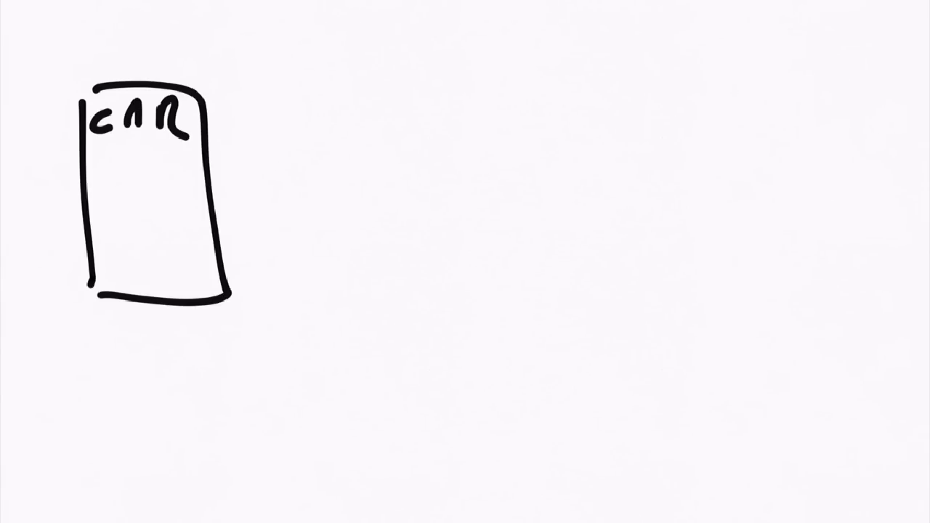
{"action": "left_click_drag", "start_coordinate": [124, 156], "coordinate": [156, 174]}
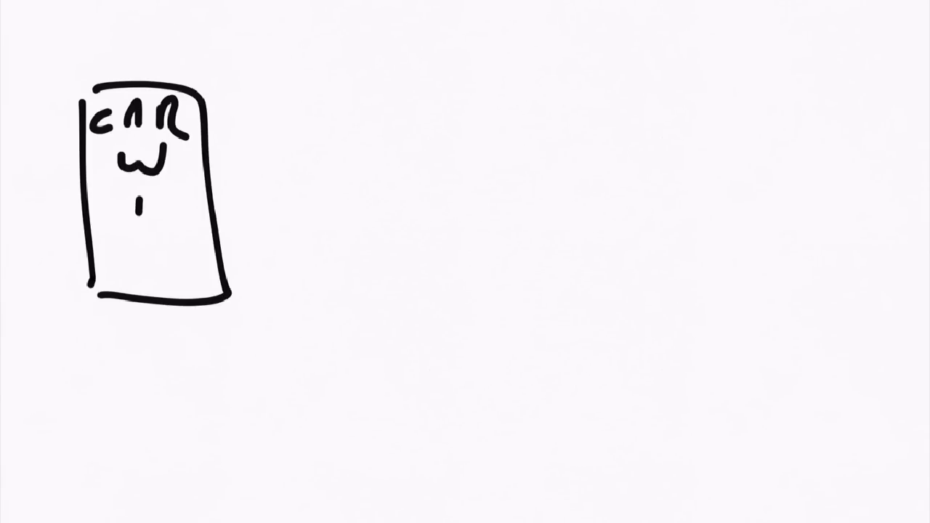
{"action": "left_click_drag", "start_coordinate": [131, 210], "coordinate": [167, 269]}
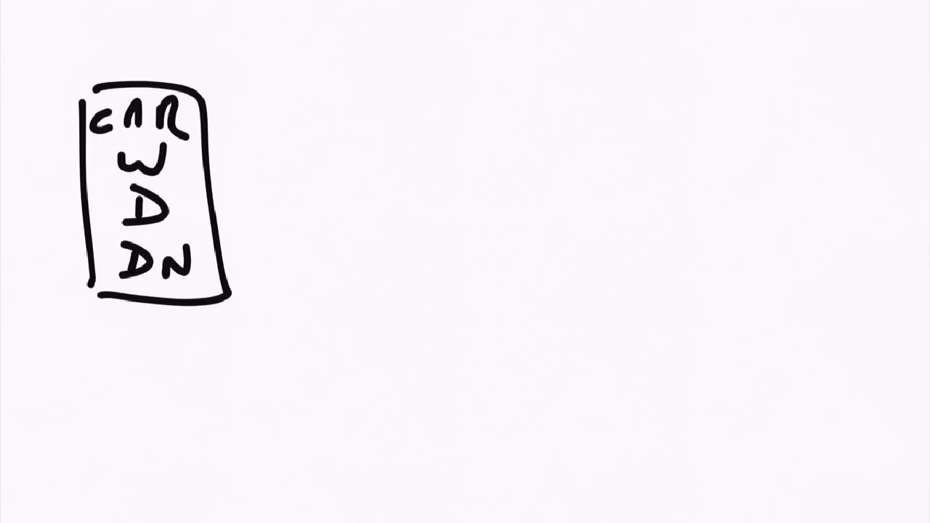
- Draw the TR class box listing W, D, DN and link it to CAR with a two-way arrow
{"action": "left_click_drag", "start_coordinate": [380, 93], "coordinate": [381, 283]}
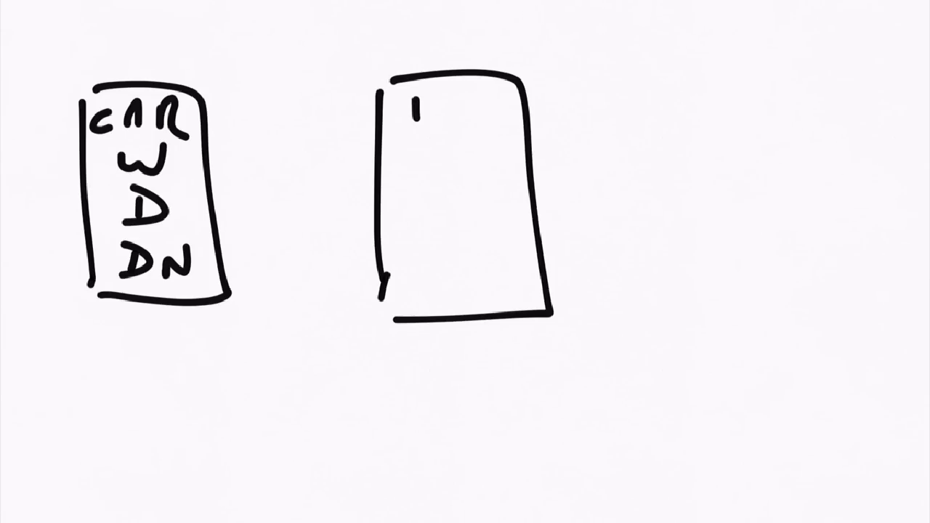
{"action": "left_click_drag", "start_coordinate": [414, 106], "coordinate": [465, 109]}
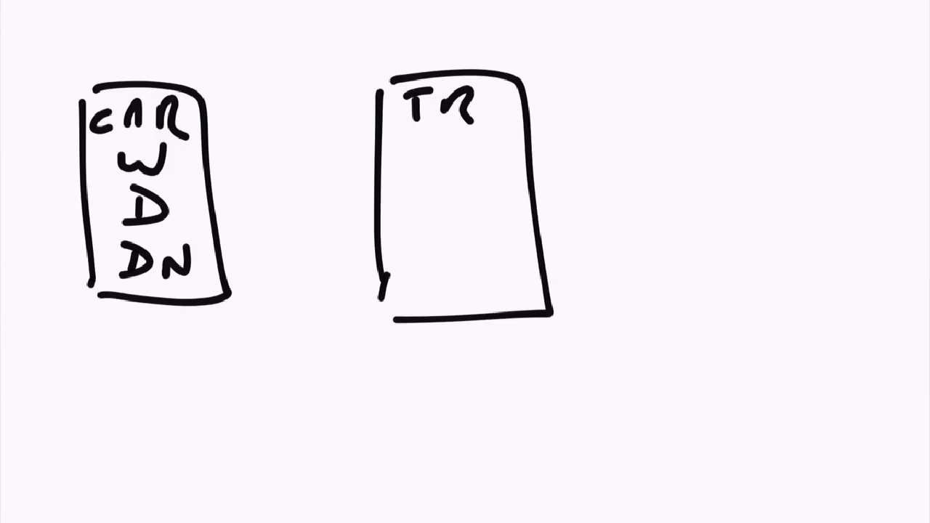
{"action": "left_click_drag", "start_coordinate": [451, 153], "coordinate": [436, 276]}
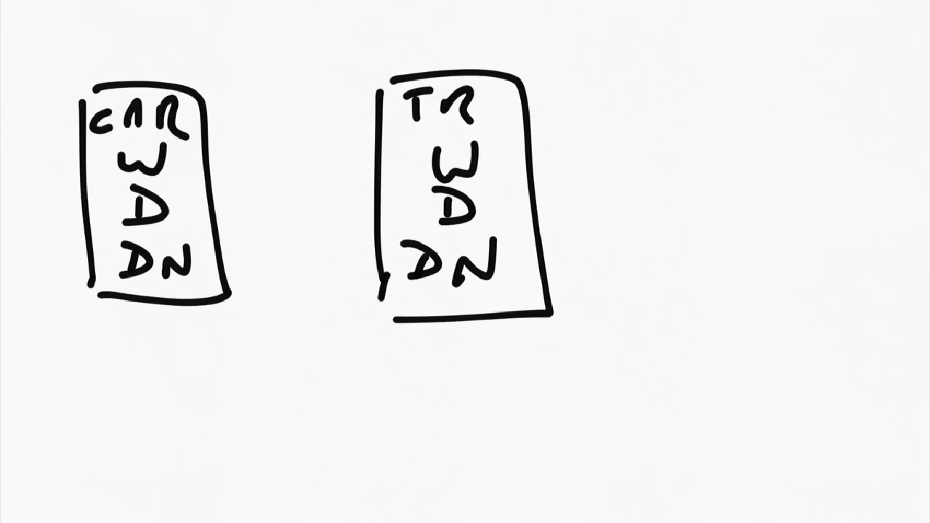
{"action": "left_click_drag", "start_coordinate": [251, 167], "coordinate": [342, 167]}
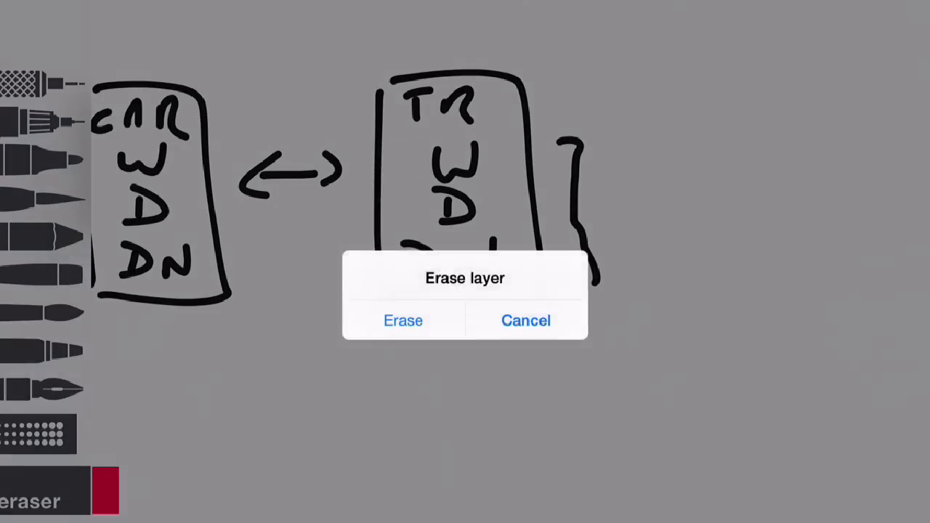
- Confirm erasing the layer so the whole canvas is wiped clean
{"action": "left_click", "coordinate": [403, 320]}
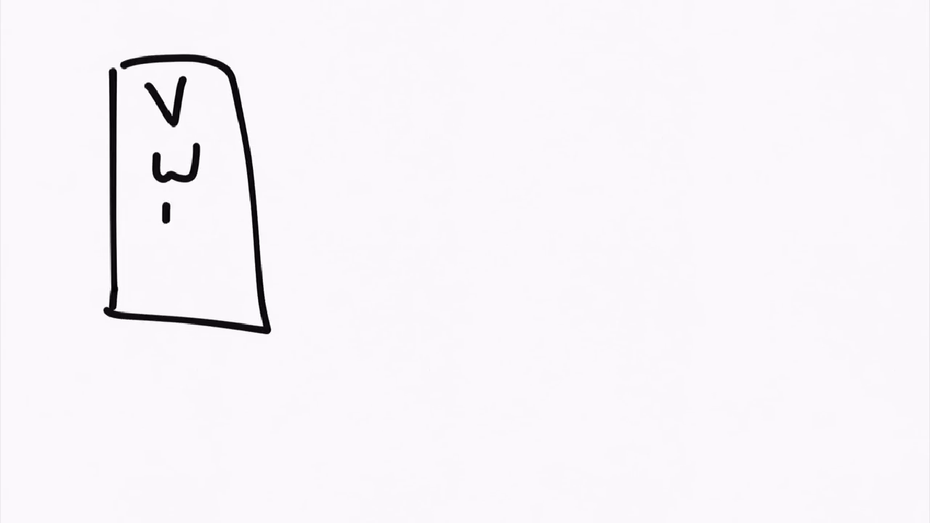
- Finish V's W, D, DN list with a brace beside it and write W D DN inside the CAR : V box
{"action": "left_click_drag", "start_coordinate": [160, 218], "coordinate": [188, 284]}
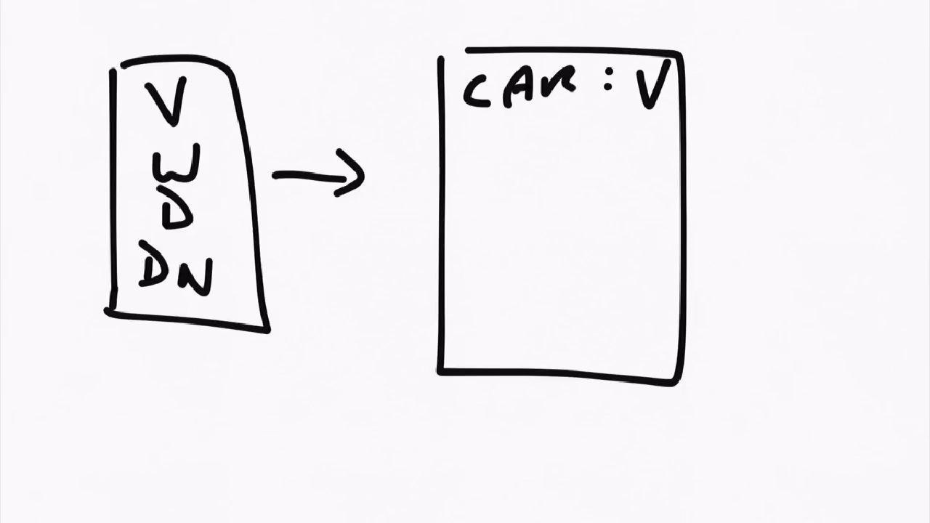
{"action": "left_click_drag", "start_coordinate": [83, 134], "coordinate": [65, 291]}
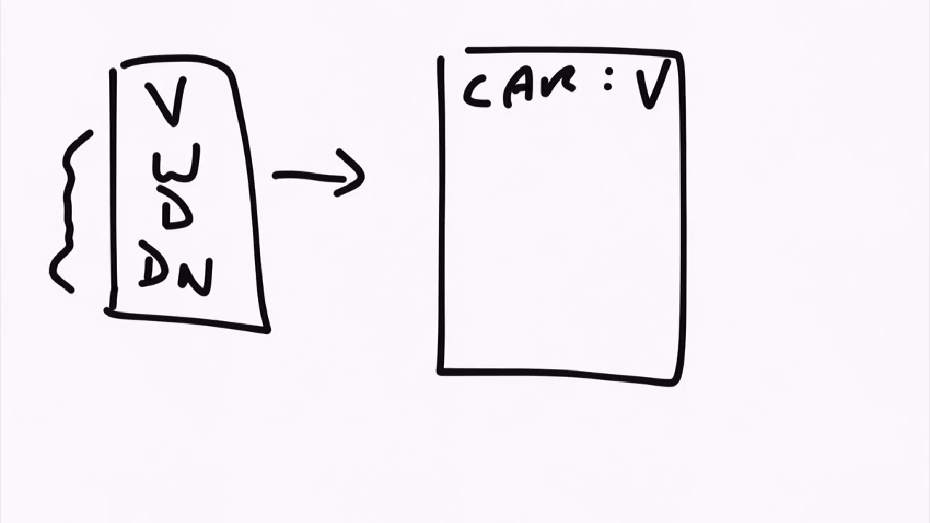
{"action": "left_click_drag", "start_coordinate": [421, 120], "coordinate": [421, 204]}
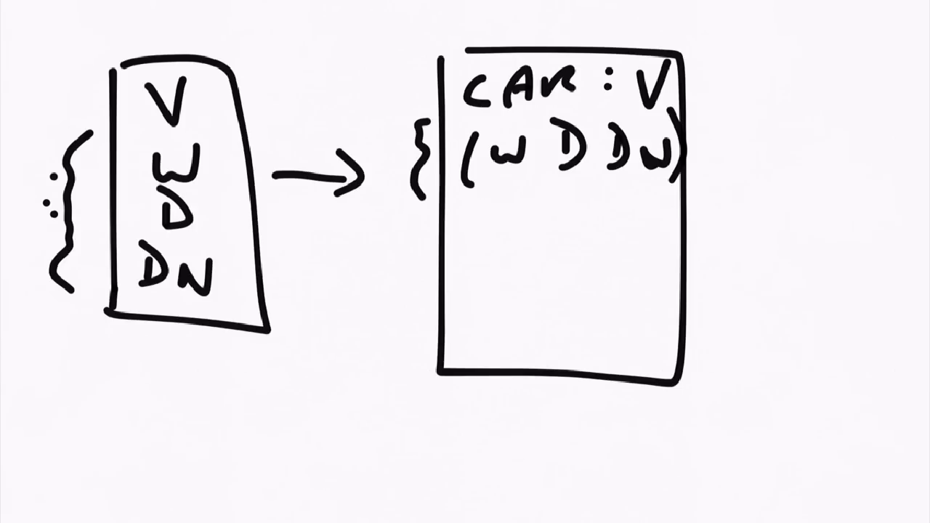
- Add a divider line under CAR : V (W D DN) and write PX below it
{"action": "left_click_drag", "start_coordinate": [447, 213], "coordinate": [679, 209]}
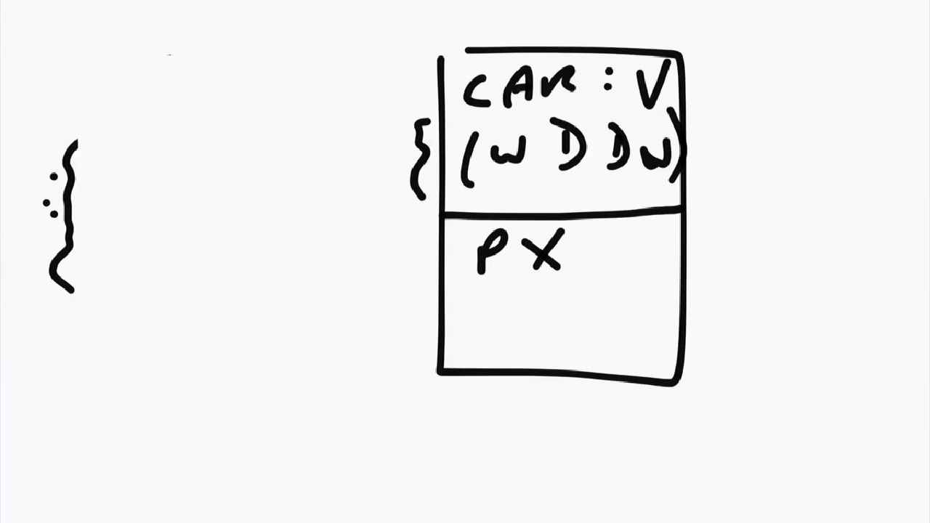
- Draw a T : V box listing W D DN with a CW section, an arrow beside CAR, then start V pointing to C
{"action": "left_click_drag", "start_coordinate": [131, 55], "coordinate": [125, 367]}
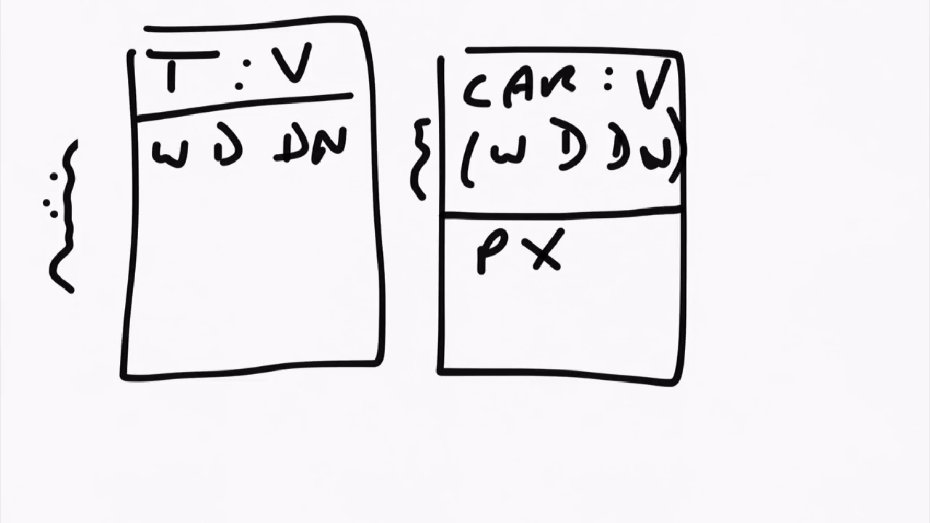
{"action": "left_click_drag", "start_coordinate": [138, 185], "coordinate": [378, 174]}
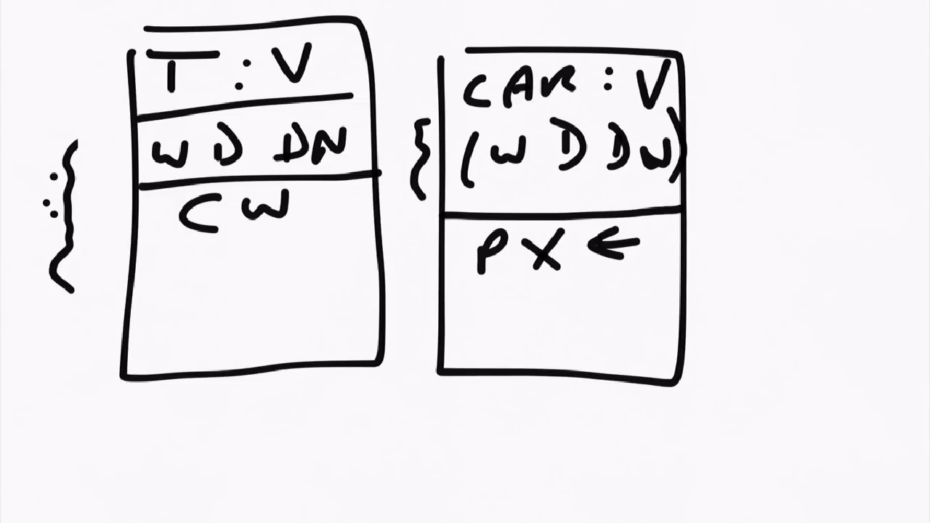
{"action": "left_click_drag", "start_coordinate": [763, 304], "coordinate": [712, 303]}
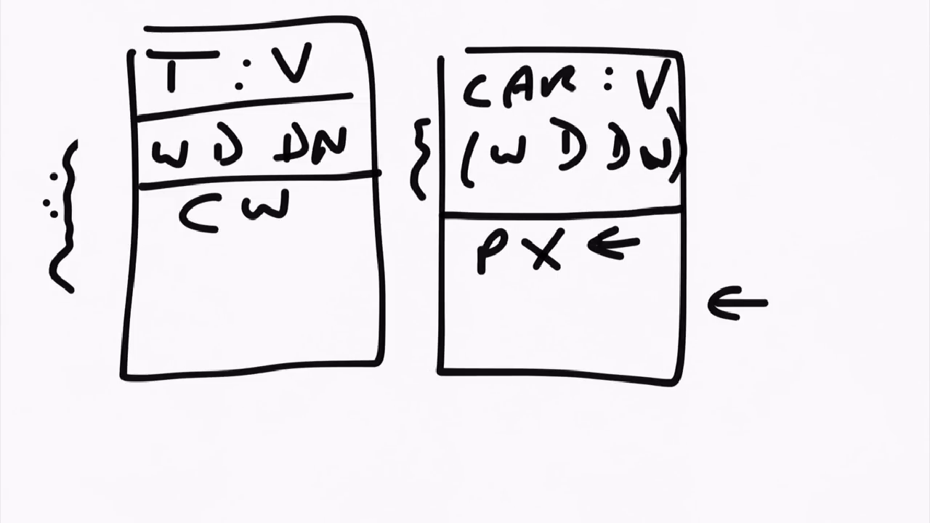
{"action": "left_click_drag", "start_coordinate": [65, 331], "coordinate": [113, 331]}
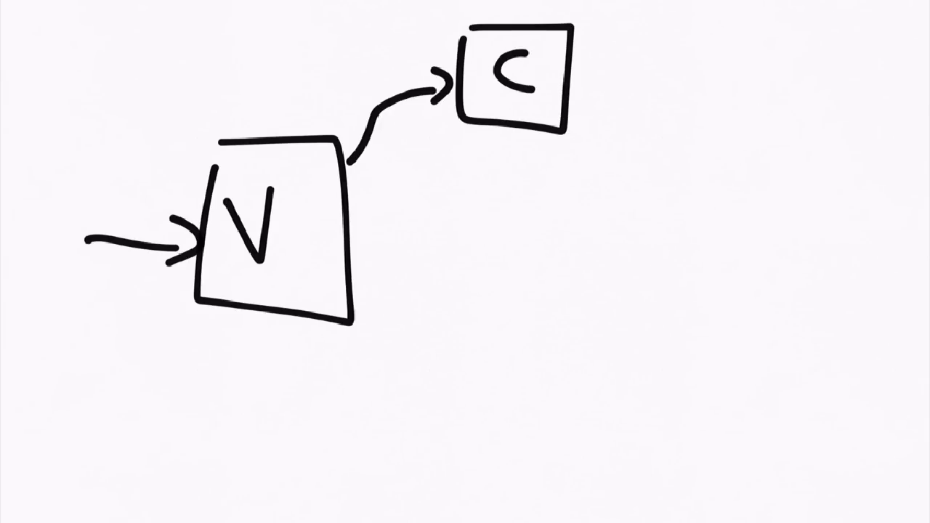
- Branch V down to a T box, split C into S and SW, and split T into S and L
{"action": "left_click_drag", "start_coordinate": [371, 313], "coordinate": [537, 335]}
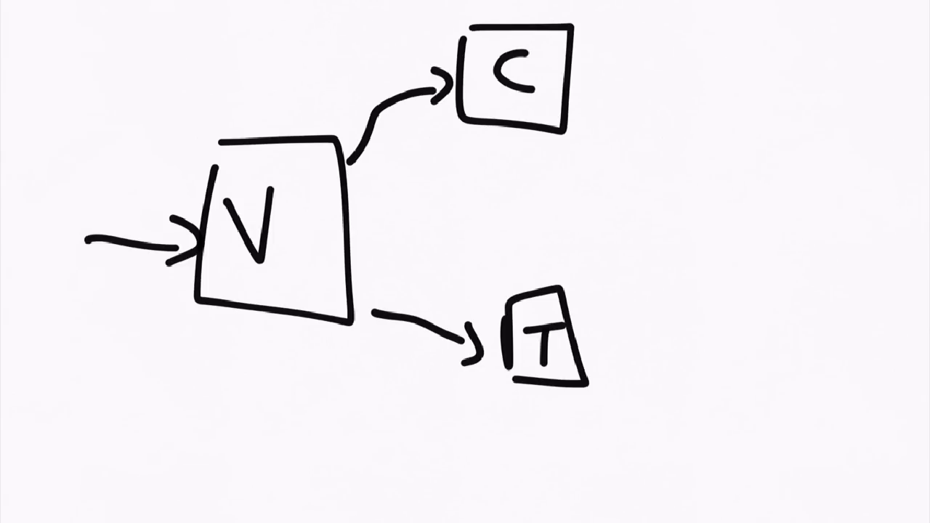
{"action": "left_click_drag", "start_coordinate": [581, 76], "coordinate": [647, 75]}
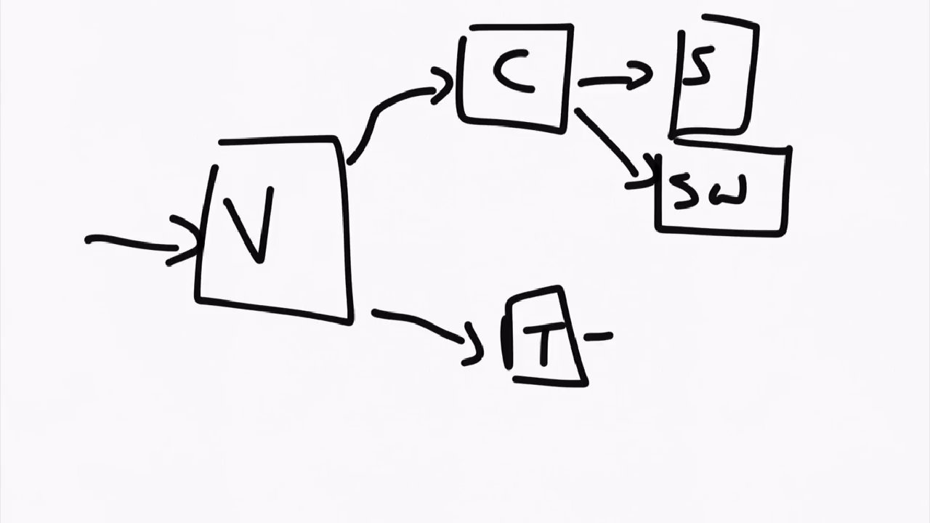
{"action": "left_click_drag", "start_coordinate": [603, 334], "coordinate": [727, 313]}
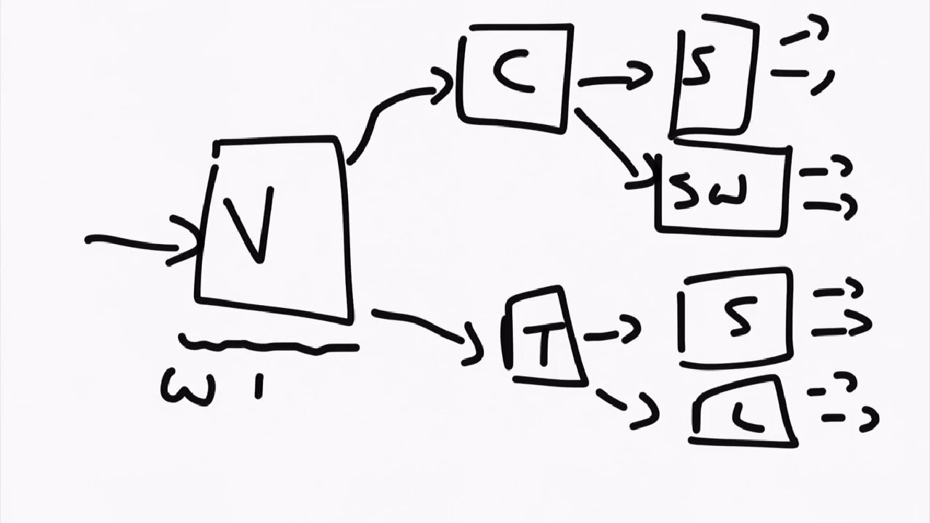
- Write D DN under the underlined V so its label reads W D DN
{"action": "type", "text": "DDN"}
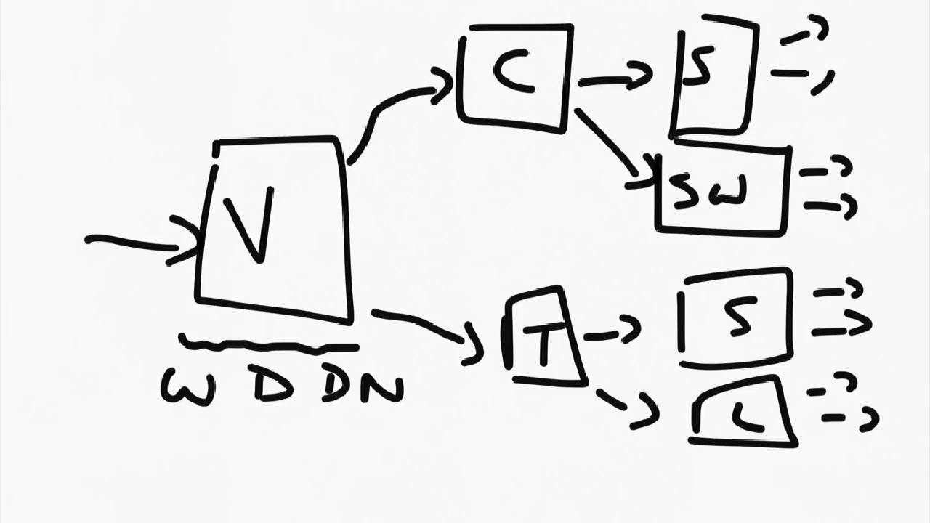